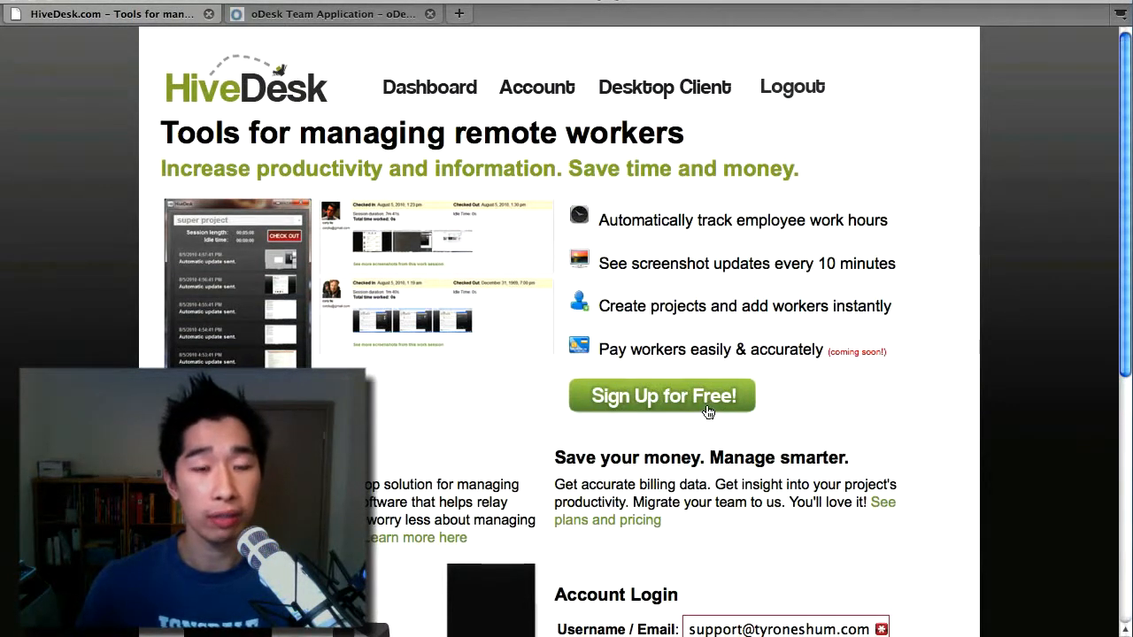
- Open the HiveDesk Plans & Pricing table comparing Mini, Premium, Business and Free plans
{"action": "left_click", "coordinate": [664, 396]}
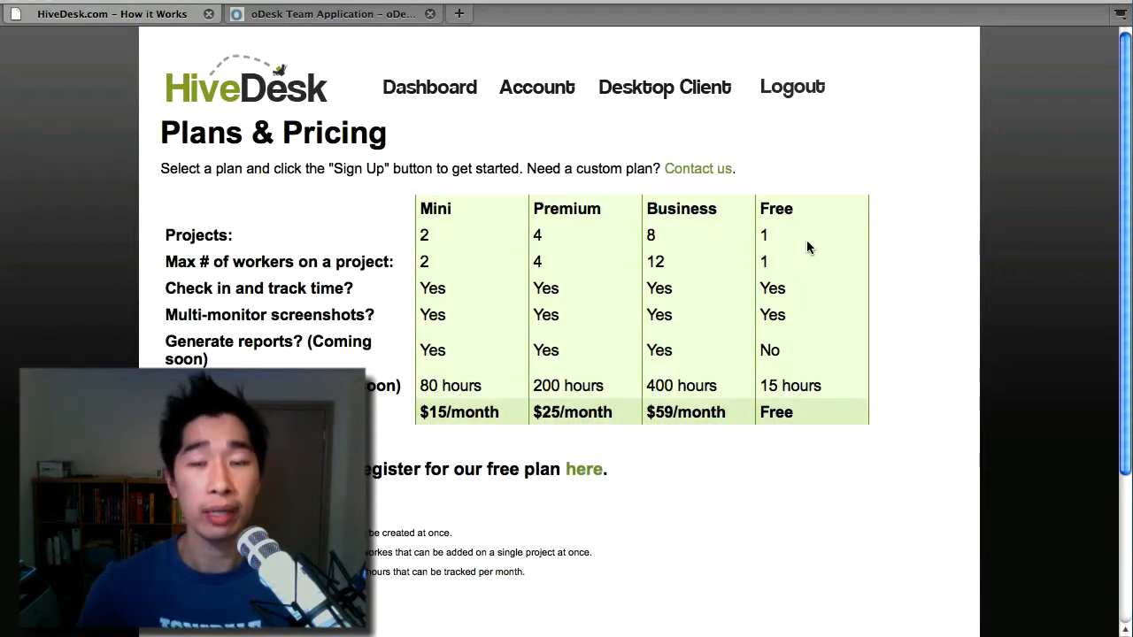
{"action": "mouse_move", "coordinate": [801, 274]}
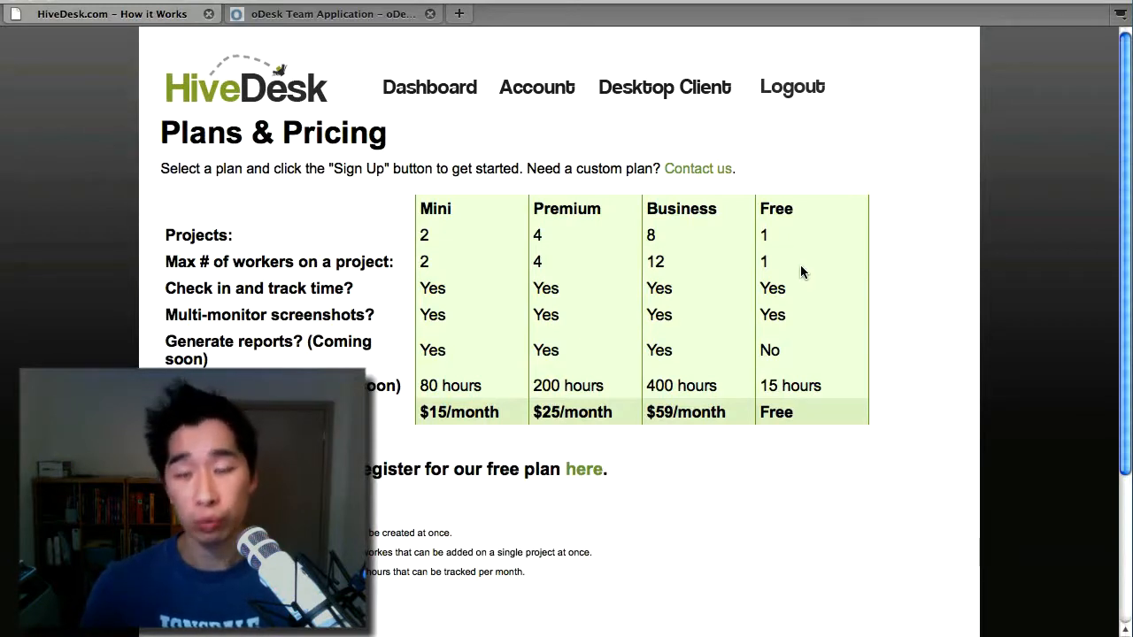
{"action": "mouse_move", "coordinate": [829, 359]}
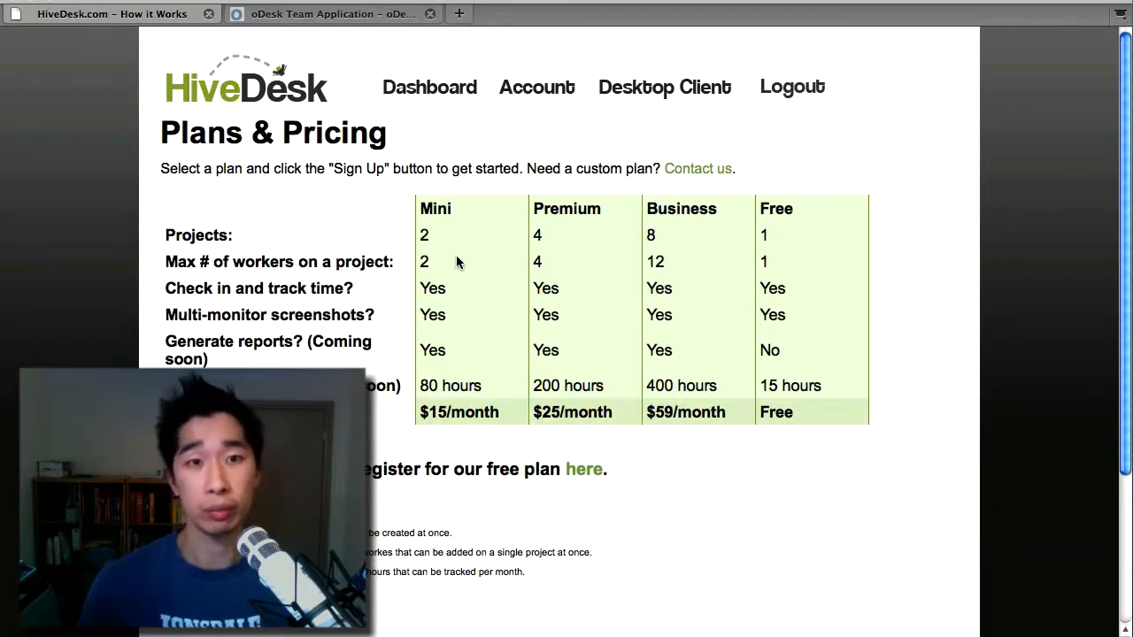
{"action": "mouse_move", "coordinate": [723, 419]}
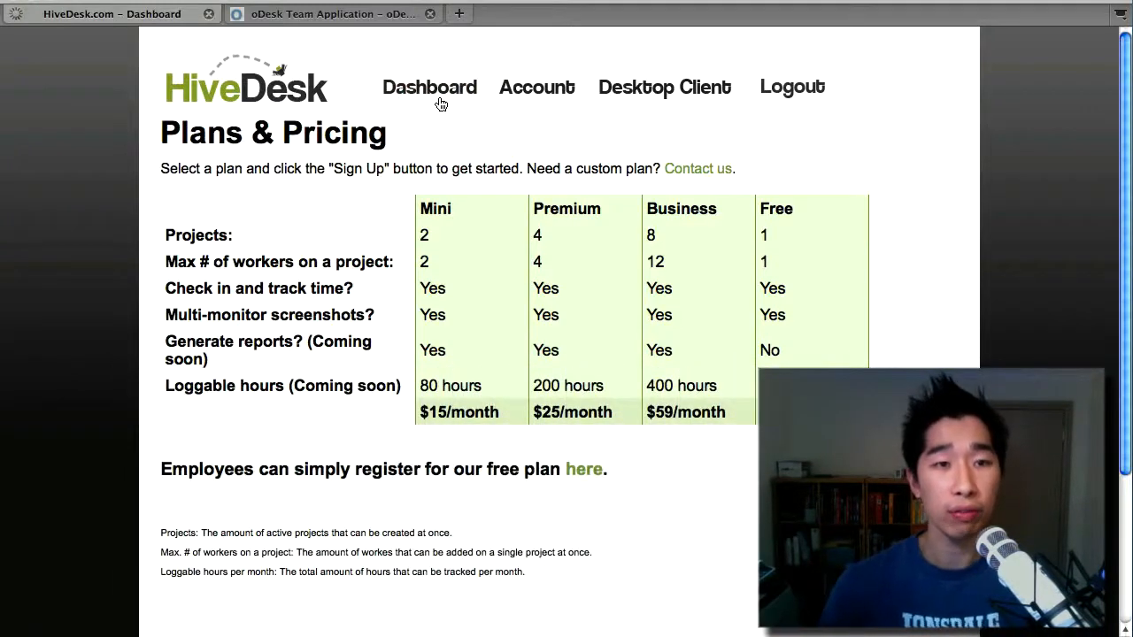
- View the Account Dashboard with Free plan usage and the Mass Outsource project
{"action": "left_click", "coordinate": [430, 87]}
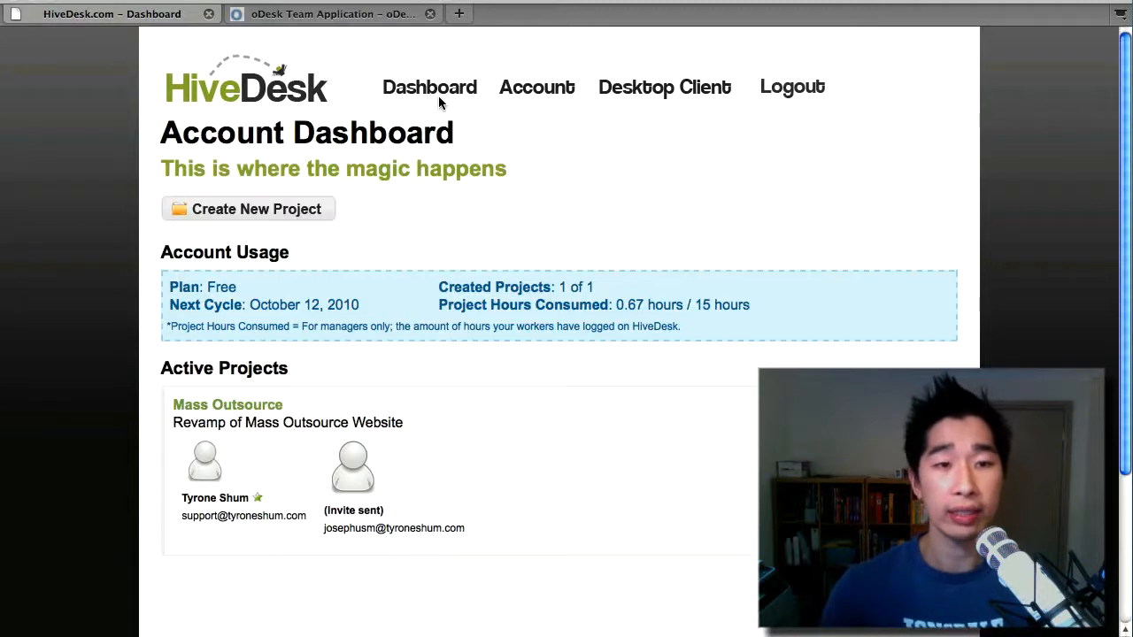
{"action": "mouse_move", "coordinate": [319, 373]}
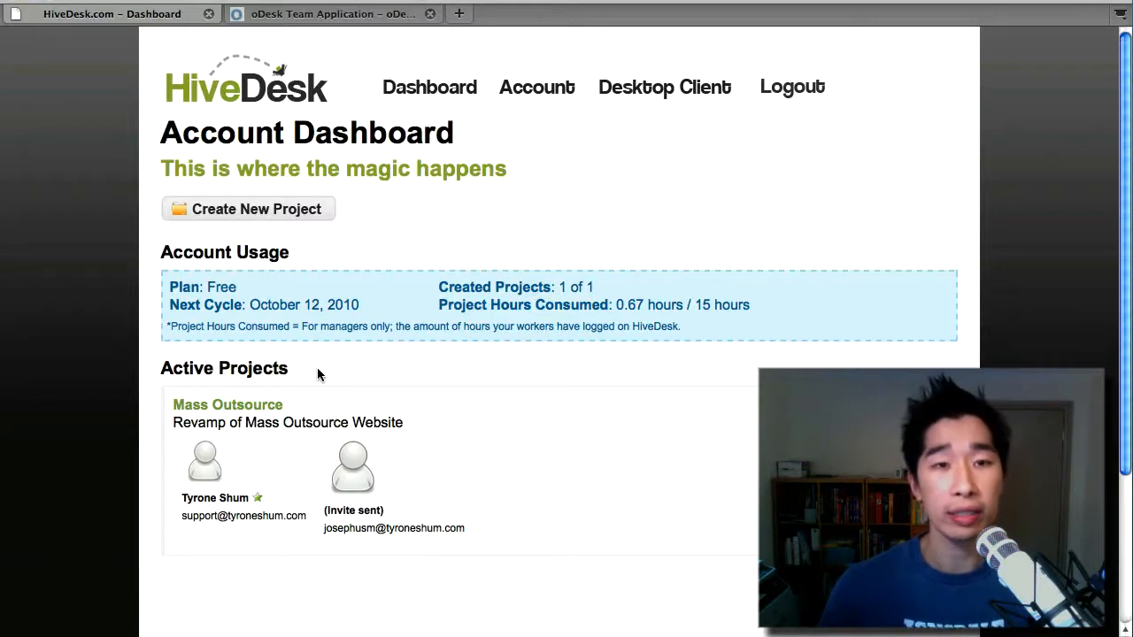
{"action": "mouse_move", "coordinate": [669, 221]}
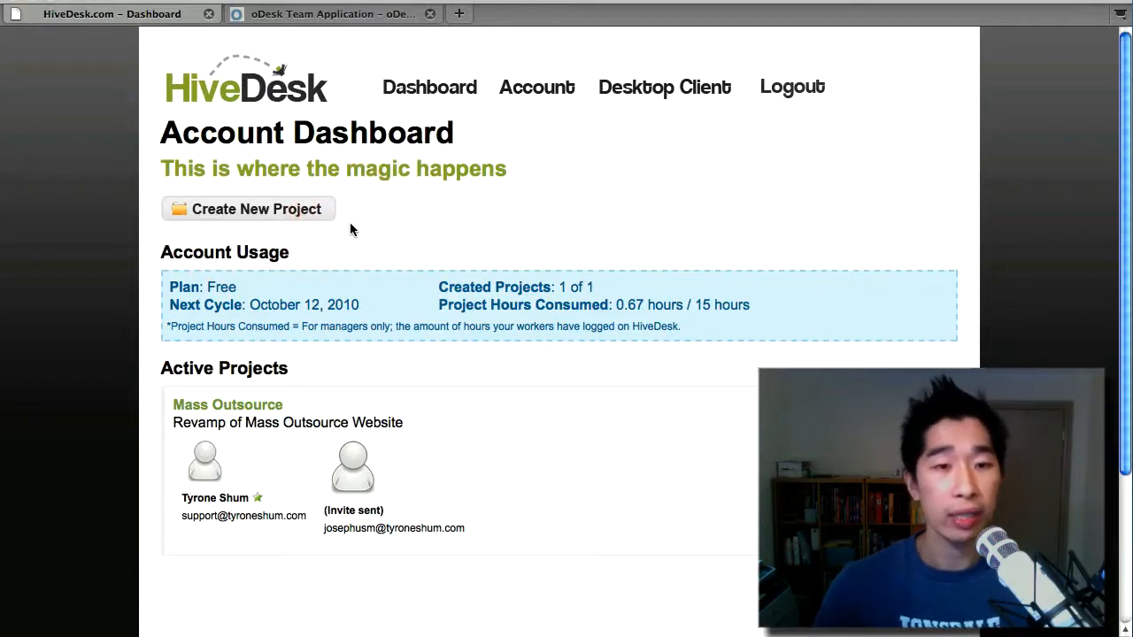
{"action": "mouse_move", "coordinate": [262, 467]}
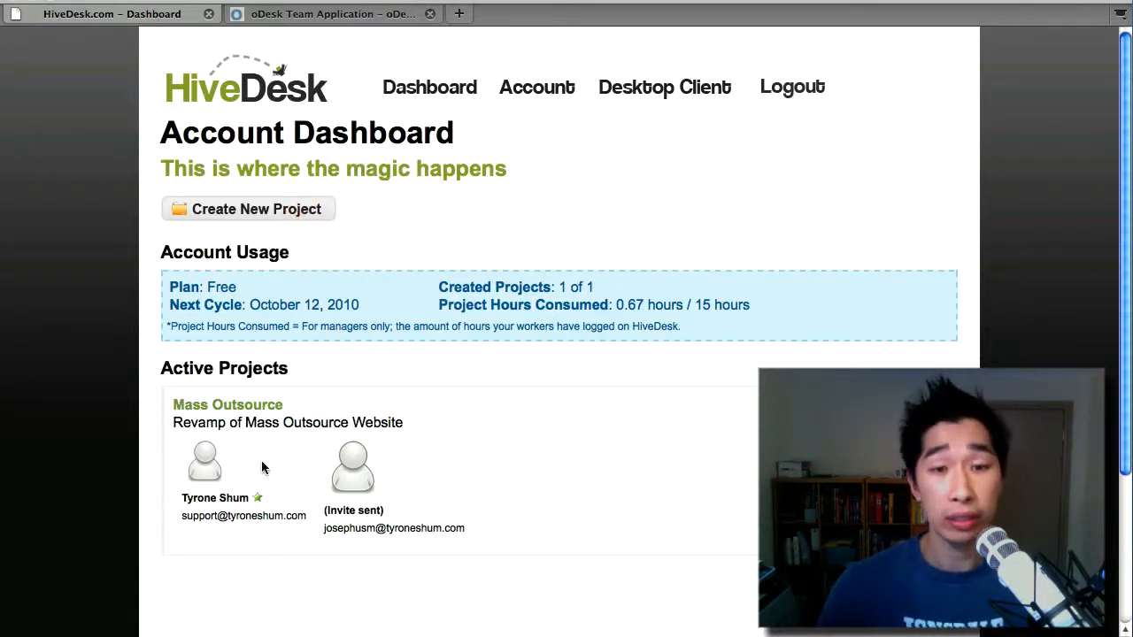
{"action": "mouse_move", "coordinate": [407, 479]}
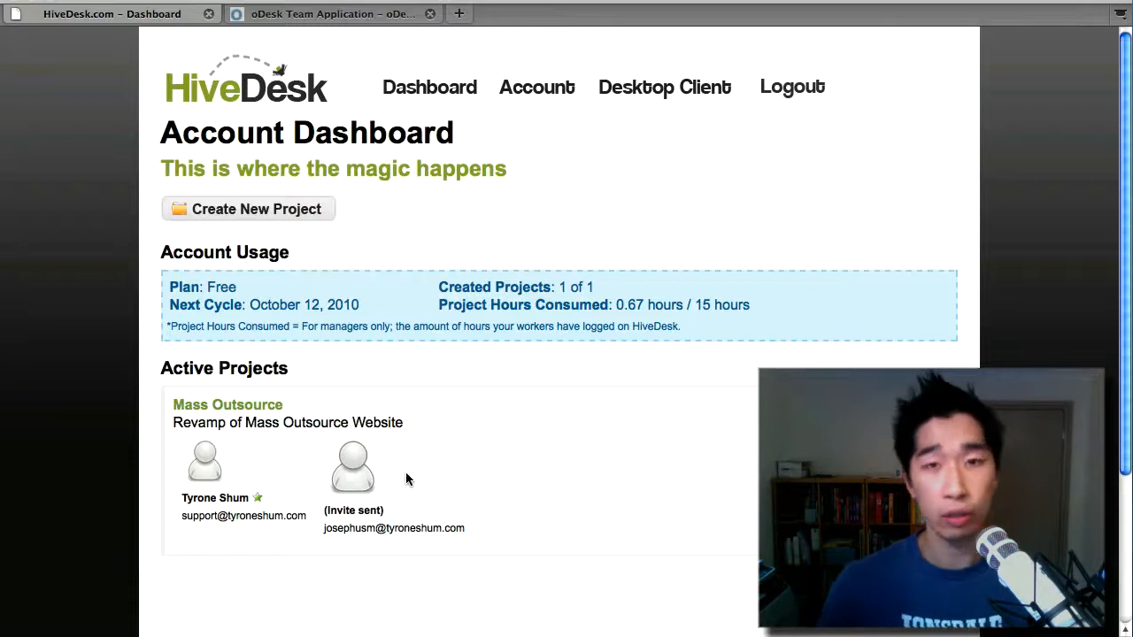
{"action": "mouse_move", "coordinate": [425, 433]}
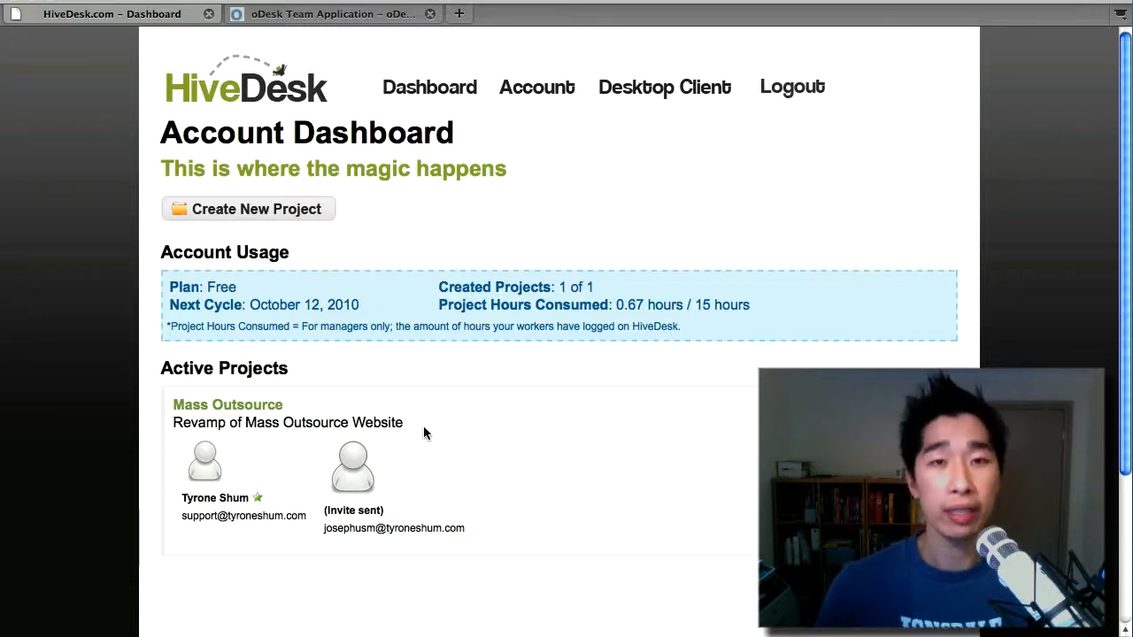
{"action": "mouse_move", "coordinate": [636, 145]}
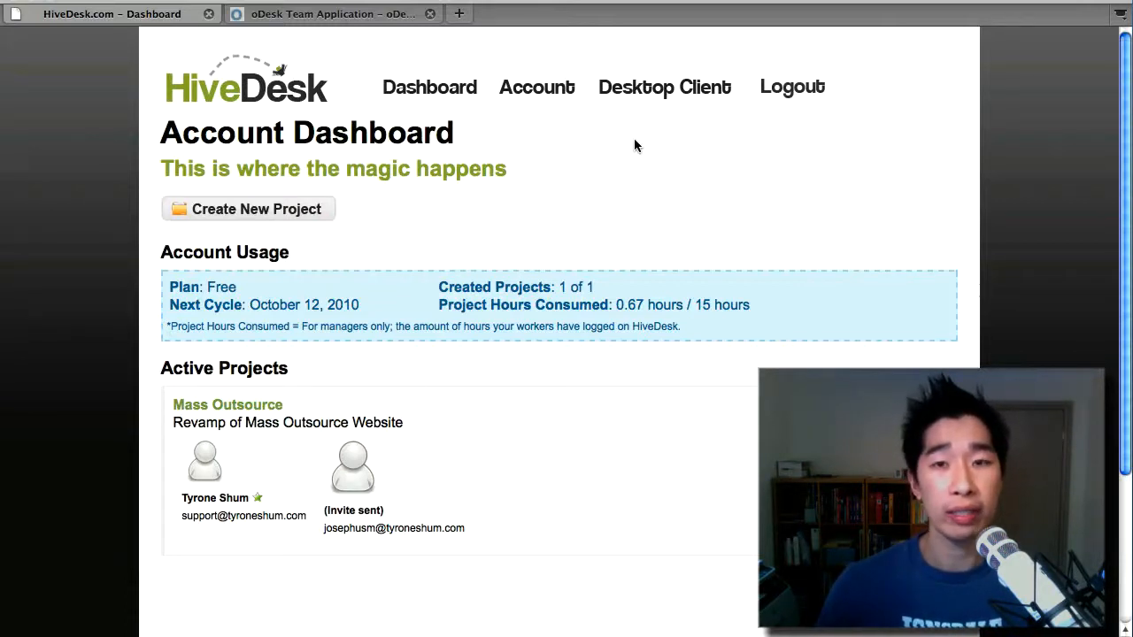
{"action": "left_click", "coordinate": [664, 87]}
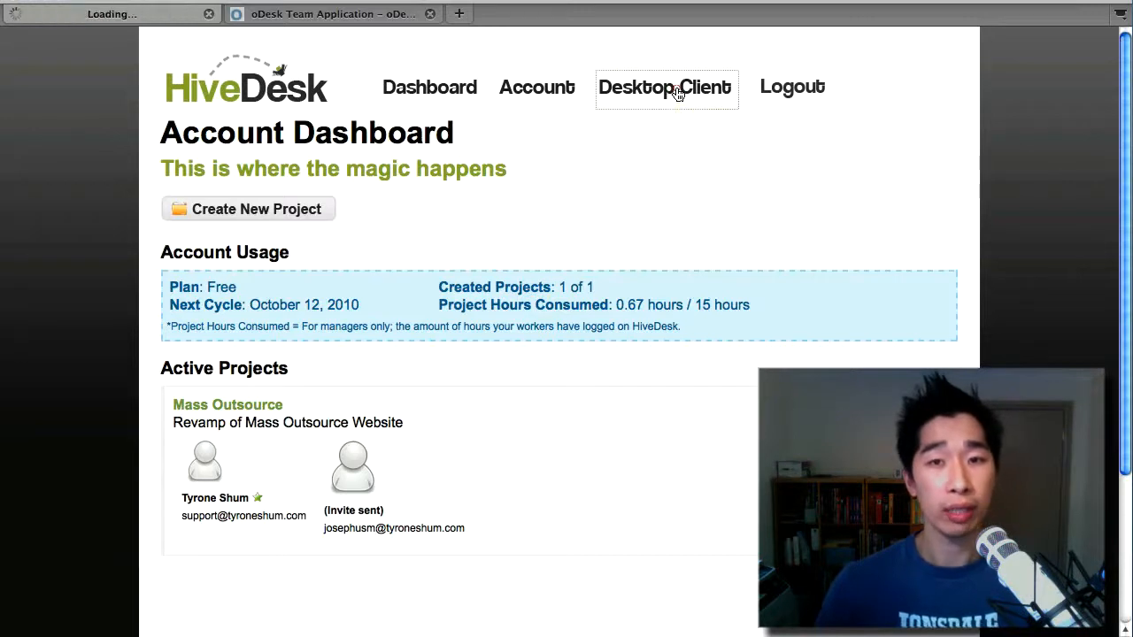
- Open the Desktop Client page describing the Java-based HiveDesk Tracker
{"action": "left_click", "coordinate": [665, 86]}
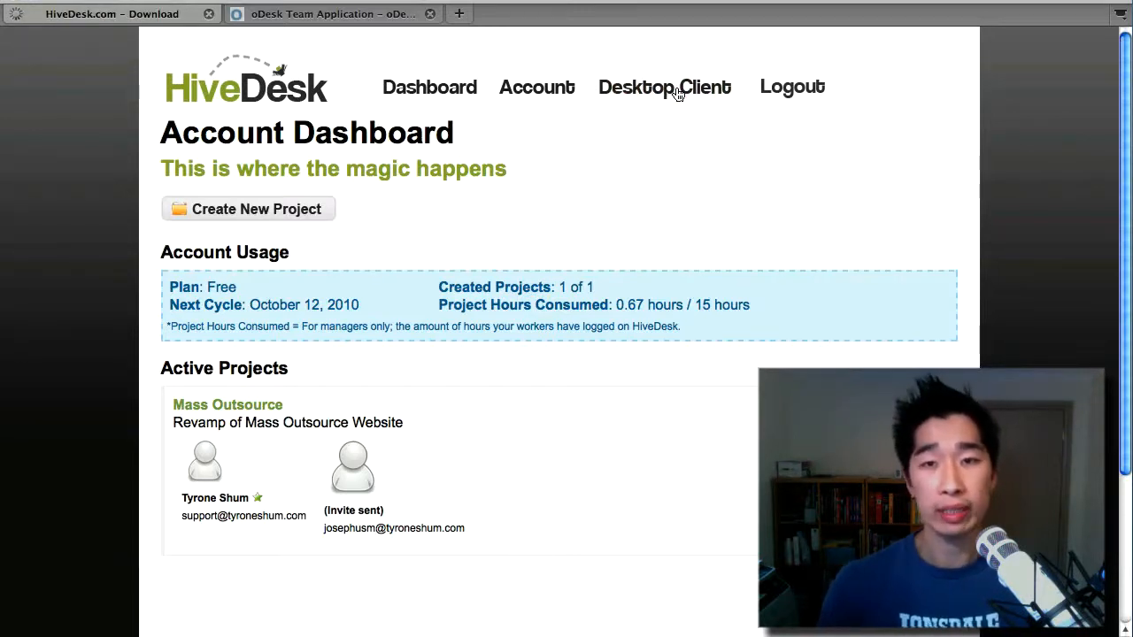
{"action": "left_click", "coordinate": [664, 86]}
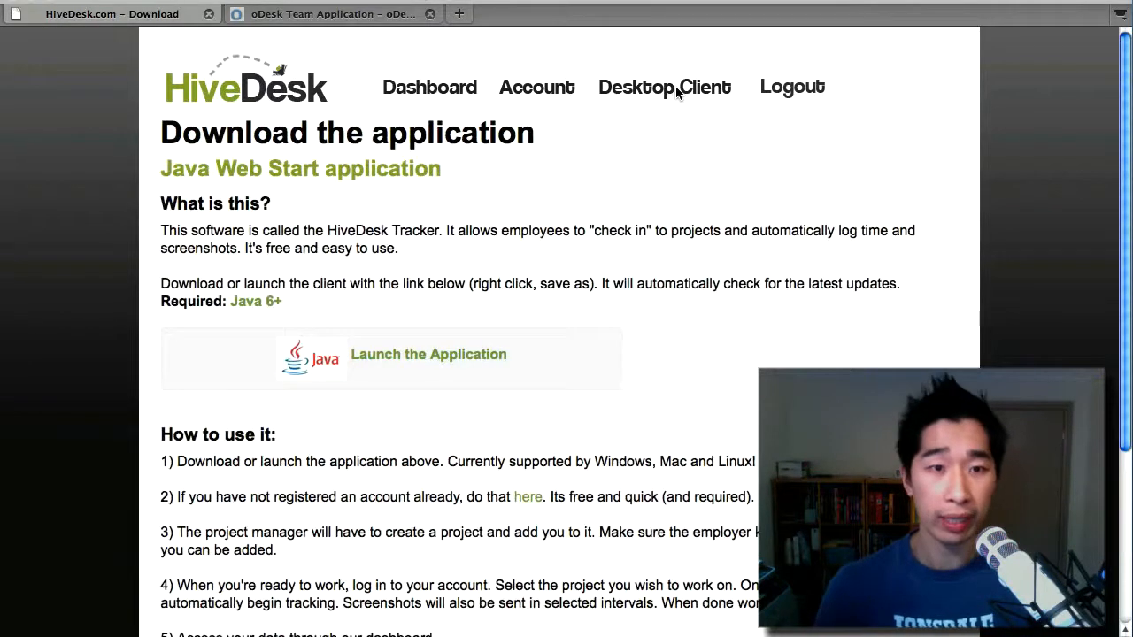
{"action": "mouse_move", "coordinate": [562, 302]}
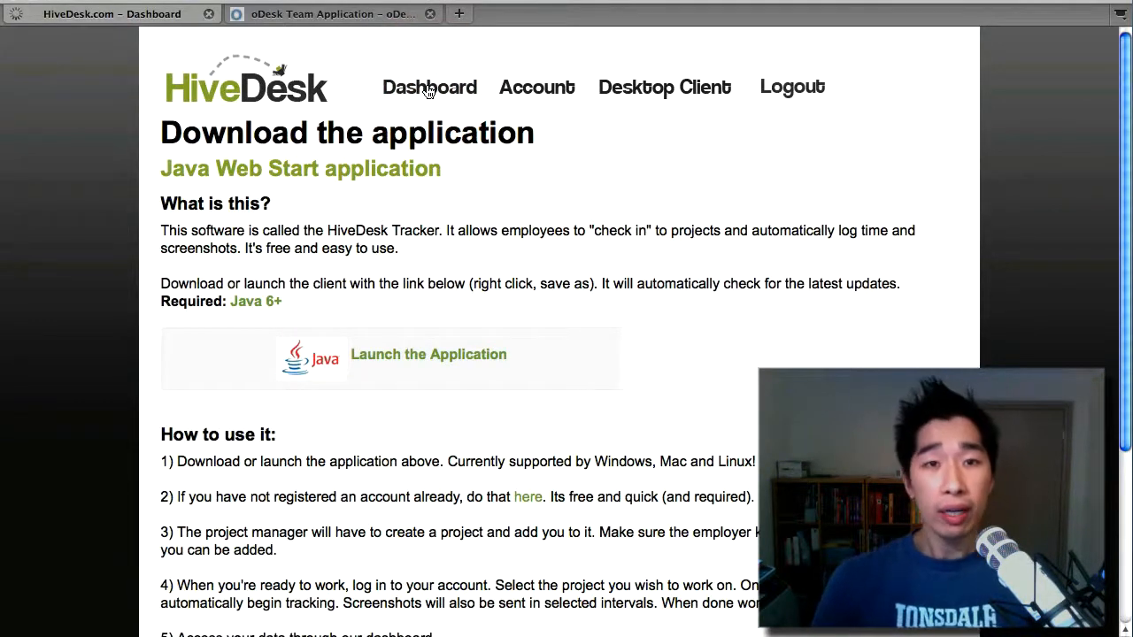
- Open the Mass Outsource project and scroll to the 40m 1s session screenshots
{"action": "left_click", "coordinate": [429, 86]}
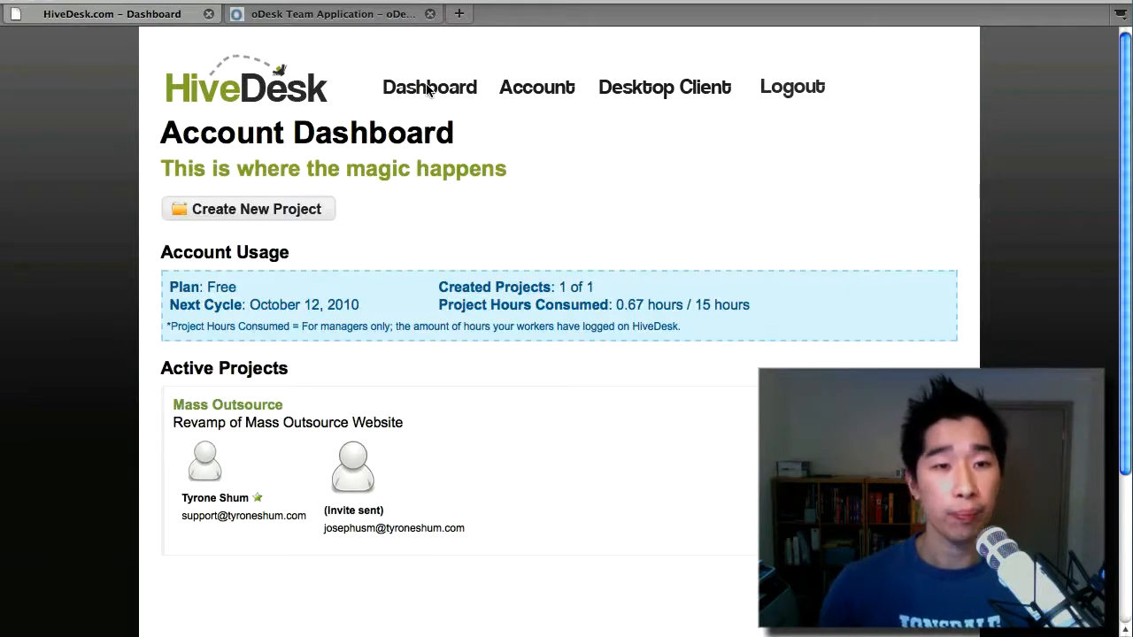
{"action": "mouse_move", "coordinate": [403, 277]}
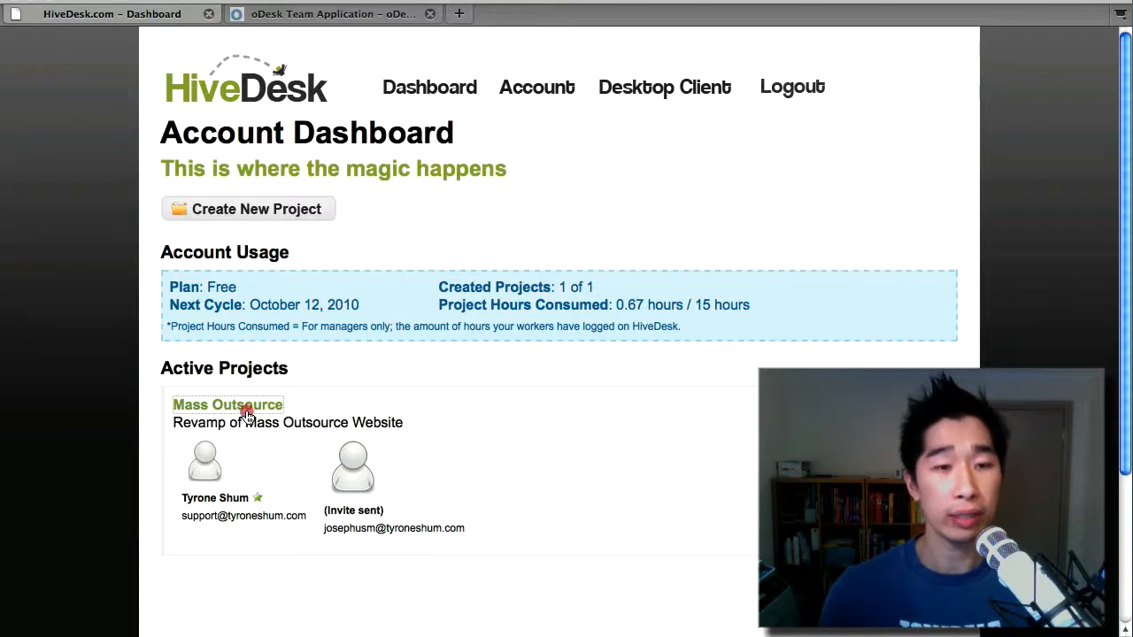
{"action": "left_click", "coordinate": [227, 405]}
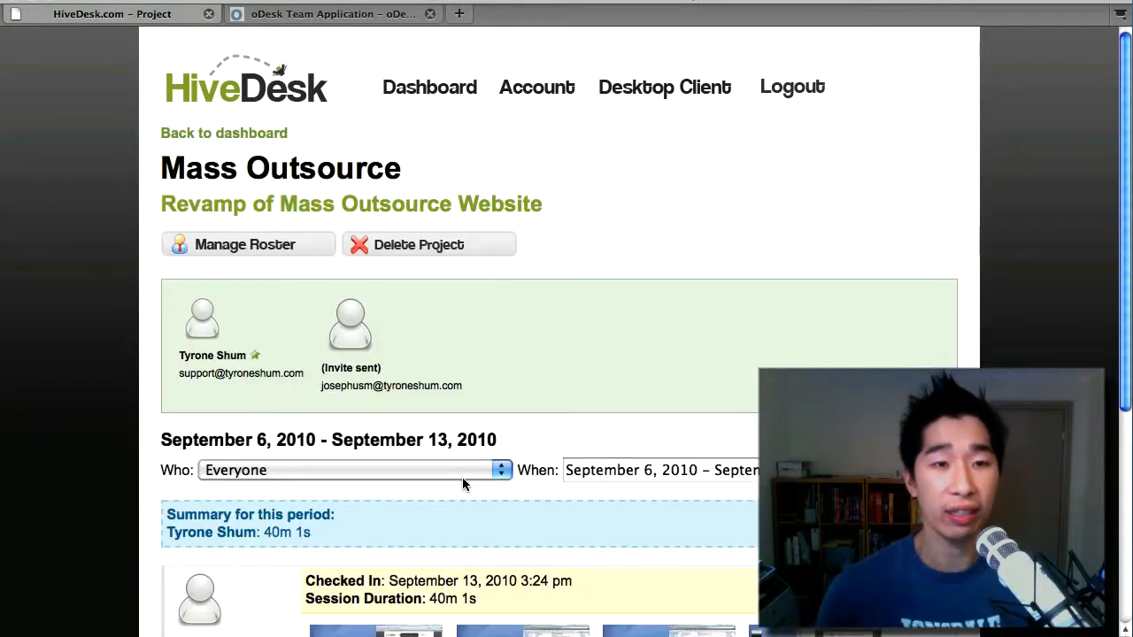
{"action": "mouse_move", "coordinate": [509, 333]}
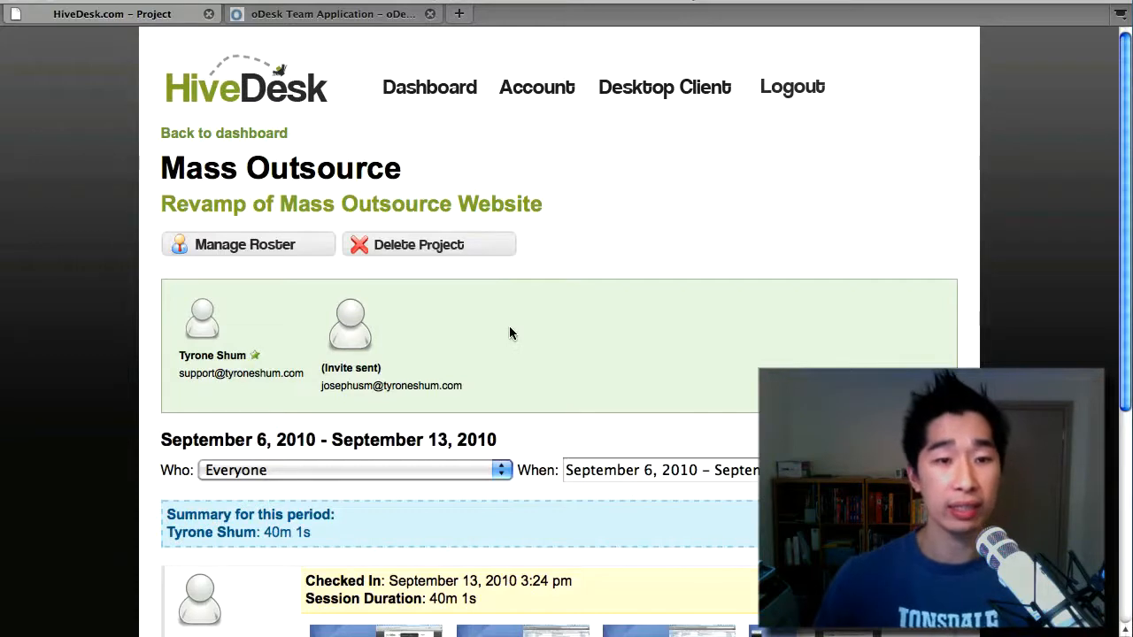
{"action": "mouse_move", "coordinate": [511, 305]}
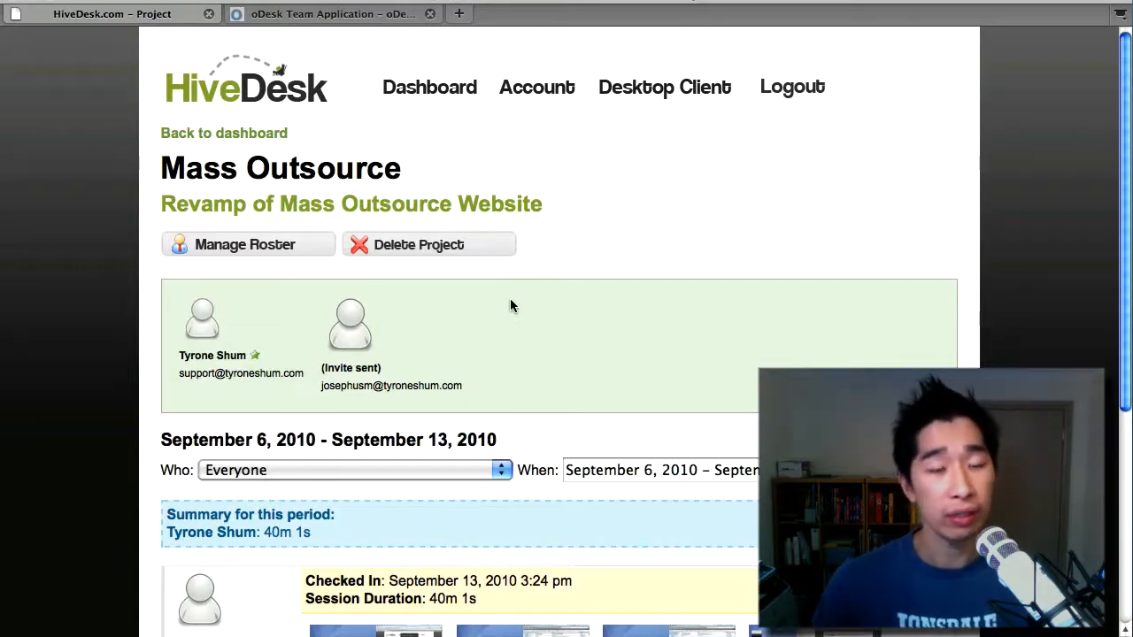
{"action": "scroll", "scroll_direction": "down", "scroll_amount": 3}
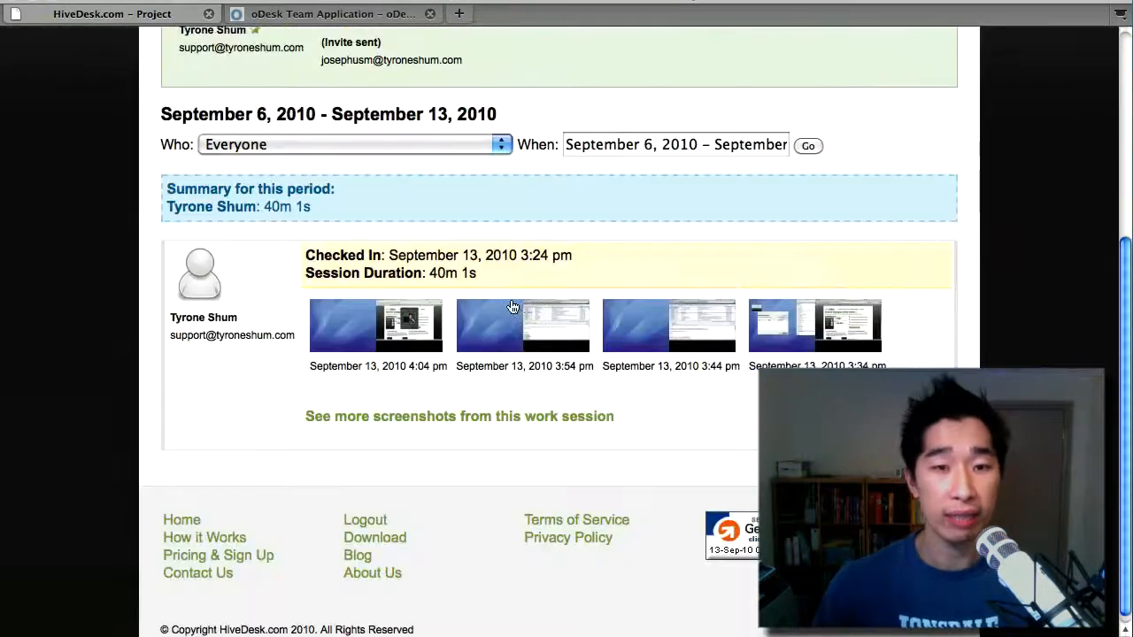
{"action": "scroll", "scroll_direction": "down", "scroll_amount": 3}
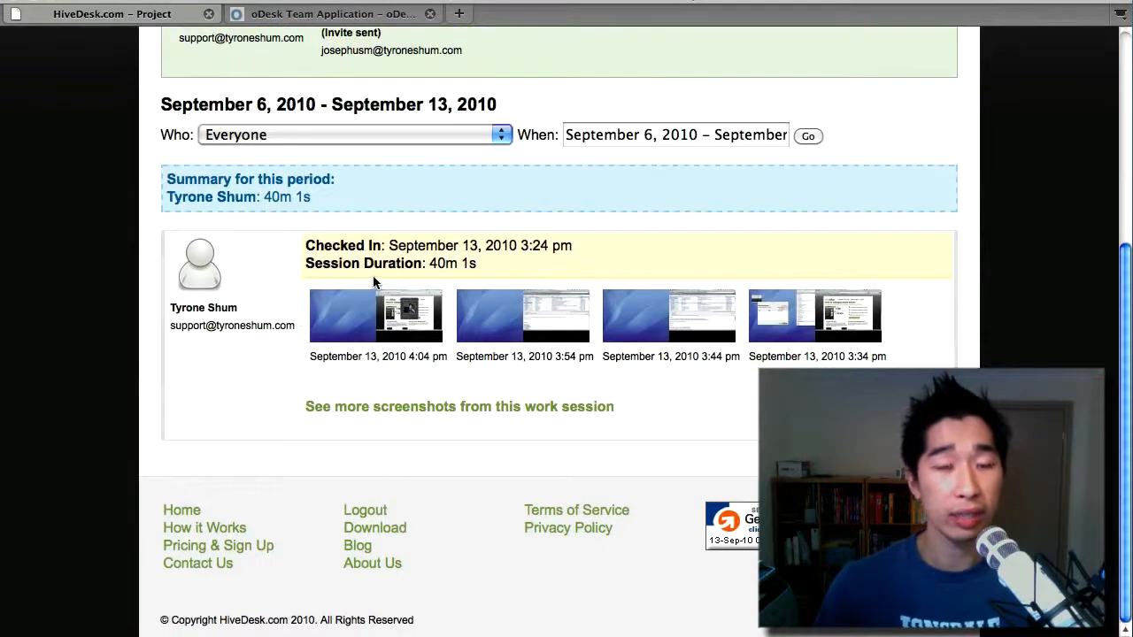
{"action": "mouse_move", "coordinate": [392, 347]}
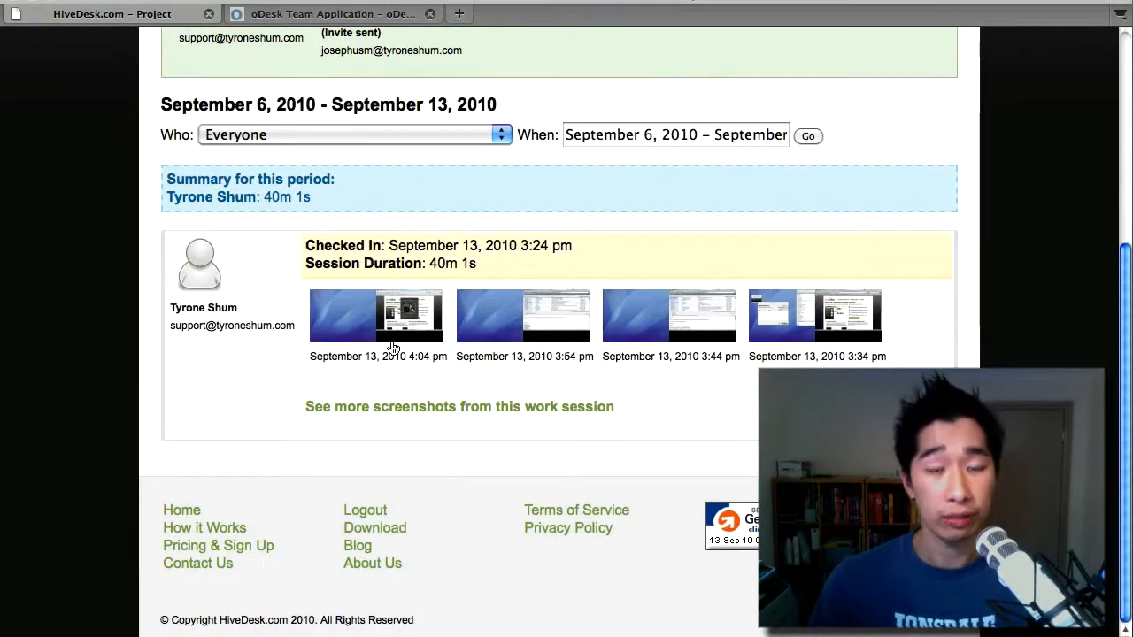
{"action": "mouse_move", "coordinate": [832, 335]}
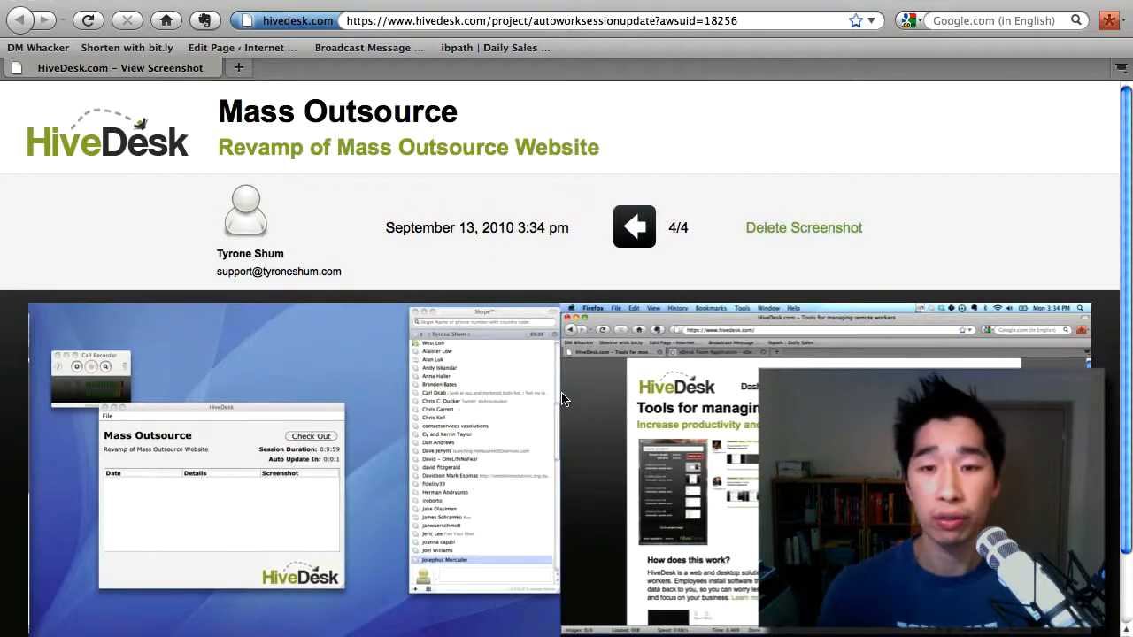
- Scroll the Mass Outsource project page, then head back to the Dashboard
{"action": "scroll", "scroll_direction": "down", "scroll_amount": 3}
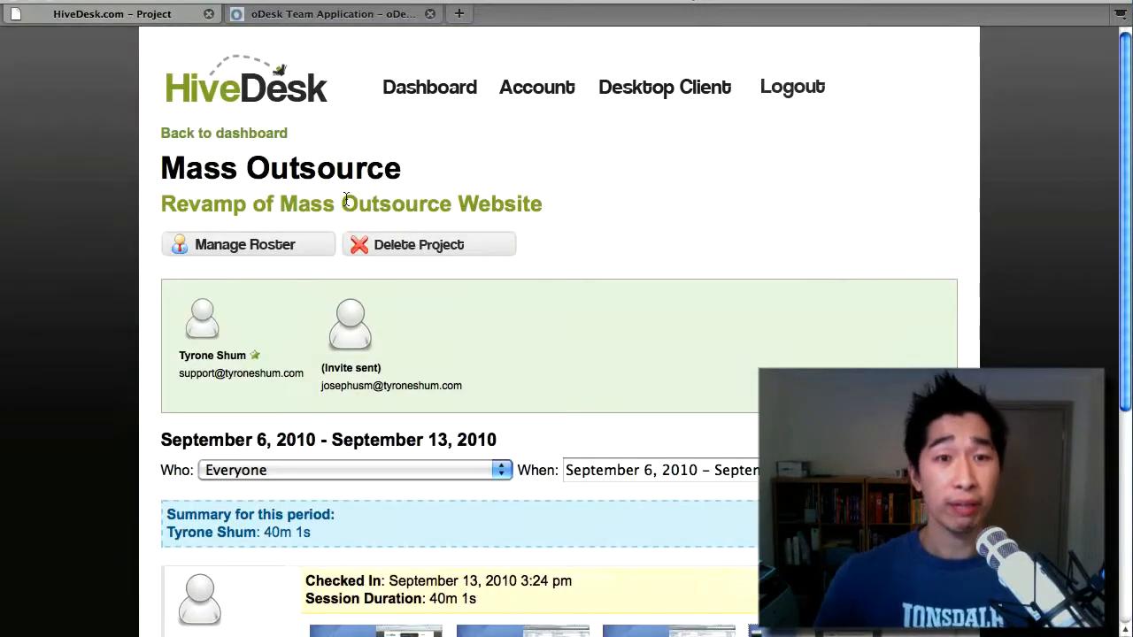
{"action": "left_click", "coordinate": [429, 87]}
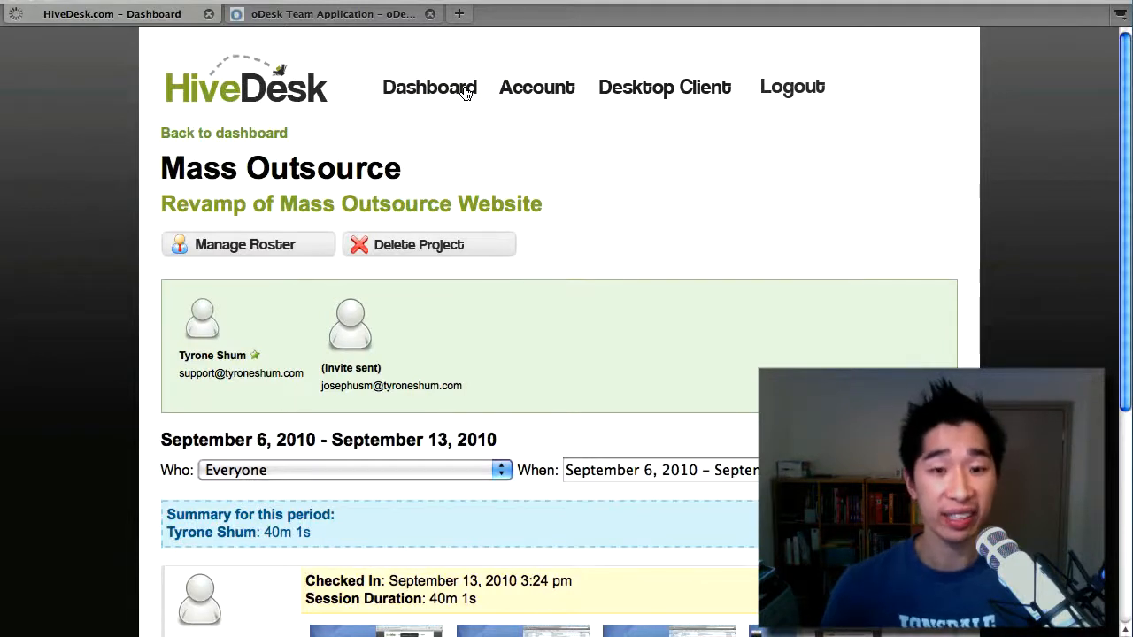
- Reopen the Mass Outsource project, listing Tyrone Shum and a pending invite
{"action": "left_click", "coordinate": [429, 87]}
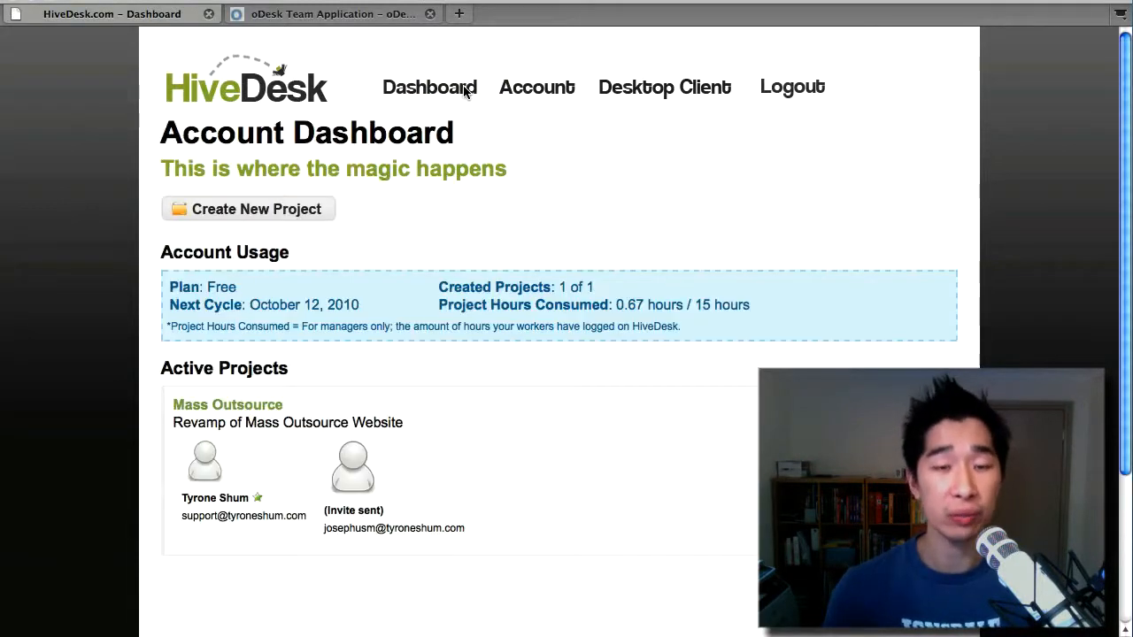
{"action": "mouse_move", "coordinate": [281, 406]}
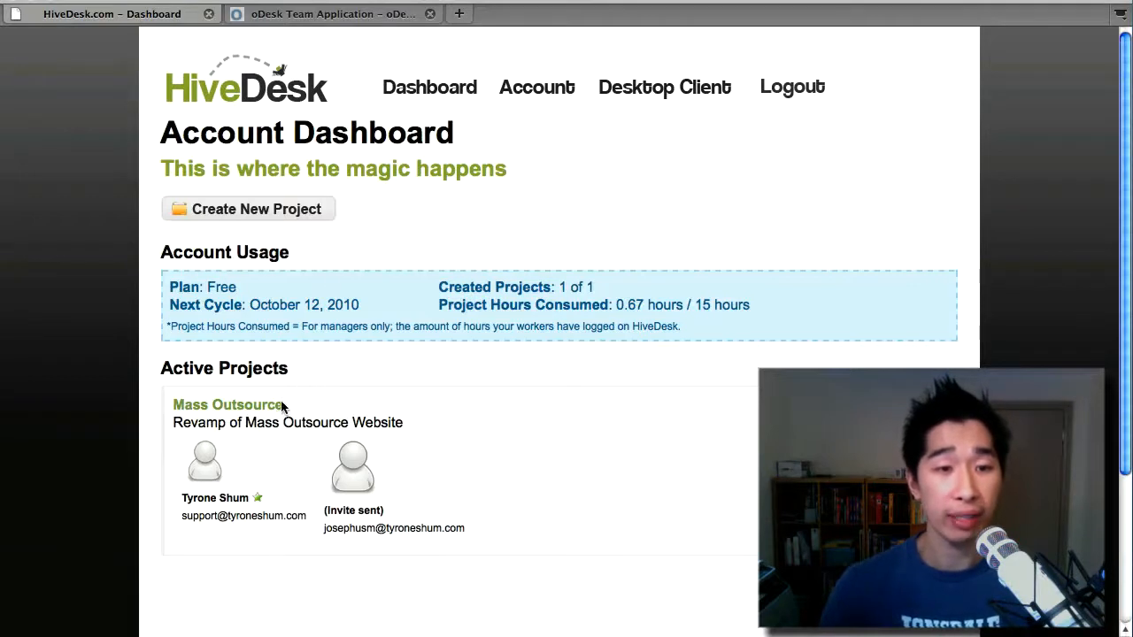
{"action": "left_click", "coordinate": [227, 405]}
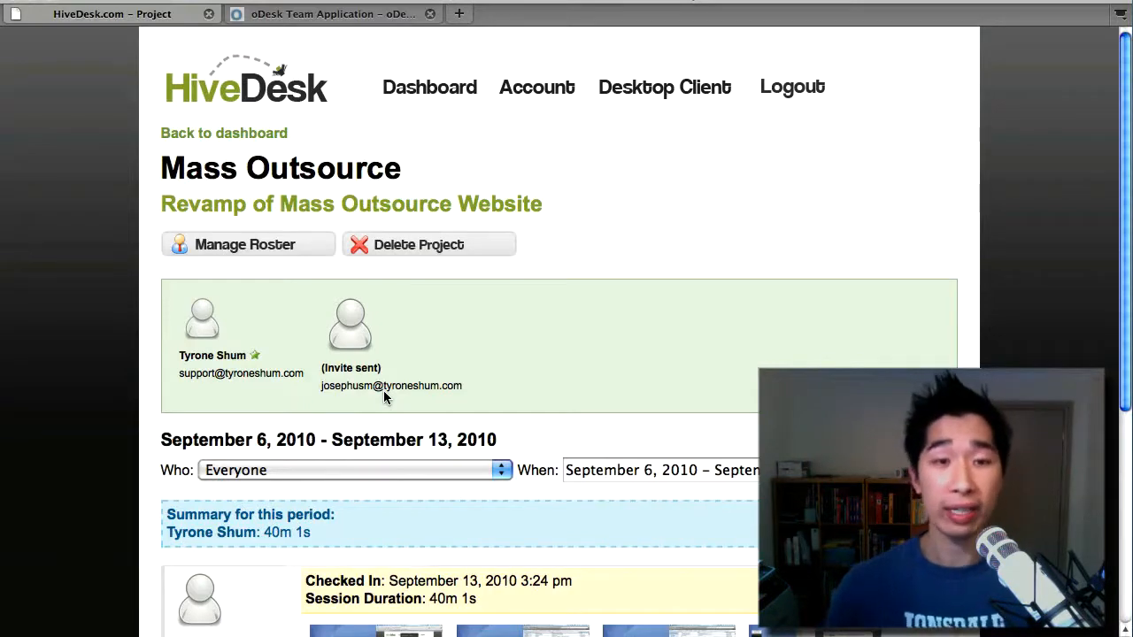
- Log out of HiveDesk to reach the public home page with its login form
{"action": "scroll", "scroll_direction": "down", "scroll_amount": 3}
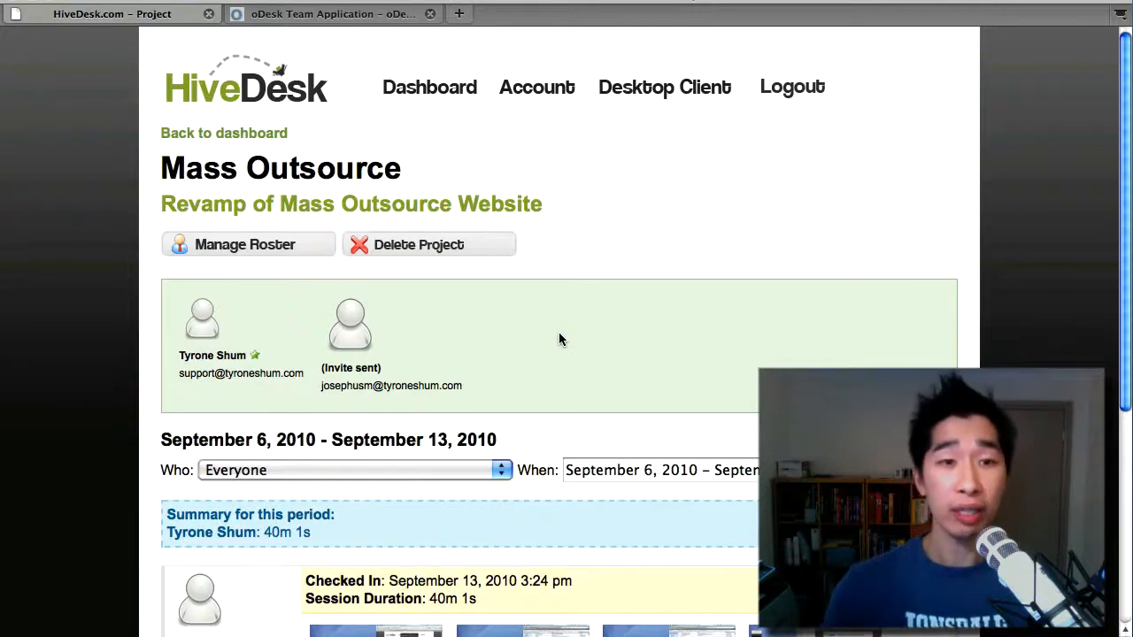
{"action": "left_click", "coordinate": [247, 80]}
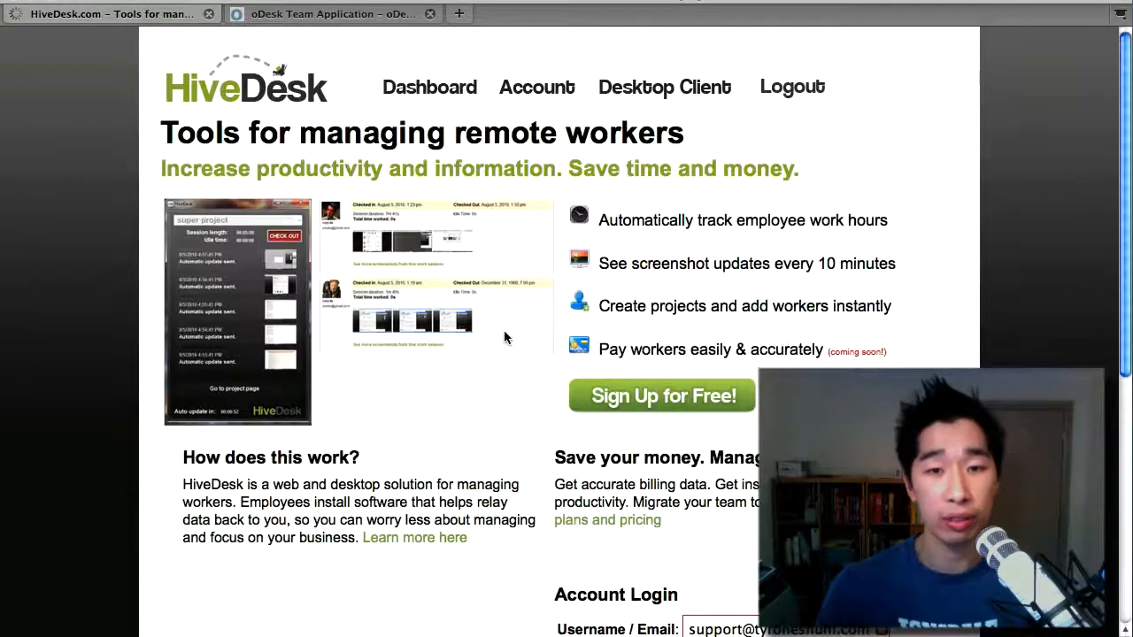
{"action": "mouse_move", "coordinate": [863, 310]}
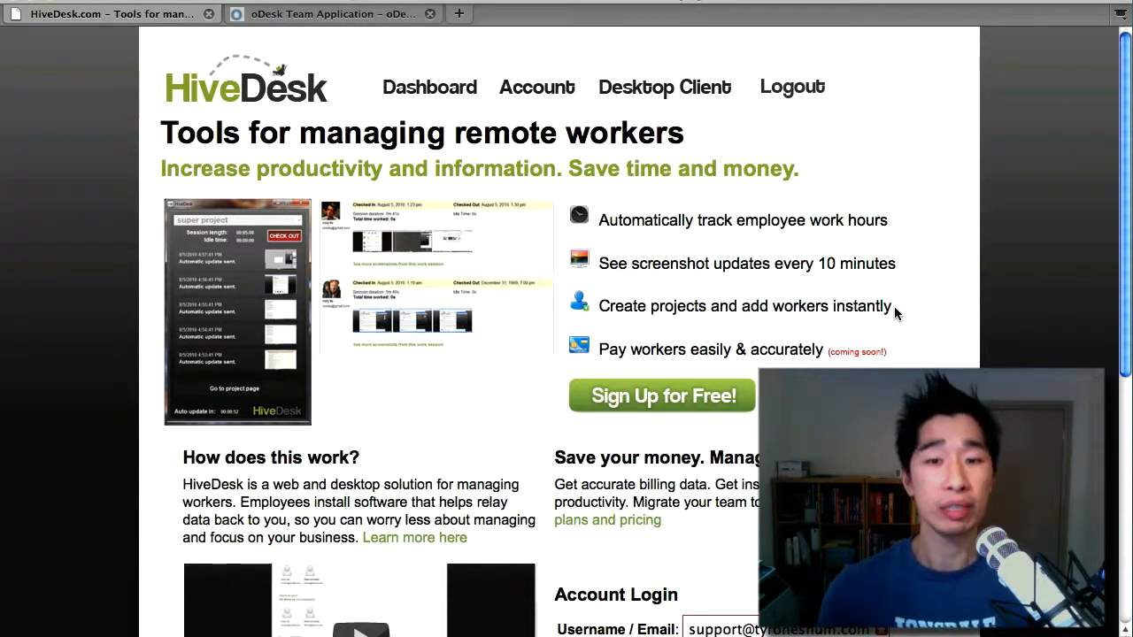
- Select the 'Pay workers easily & accurately' text on the HiveDesk home page
{"action": "double_click", "coordinate": [745, 305]}
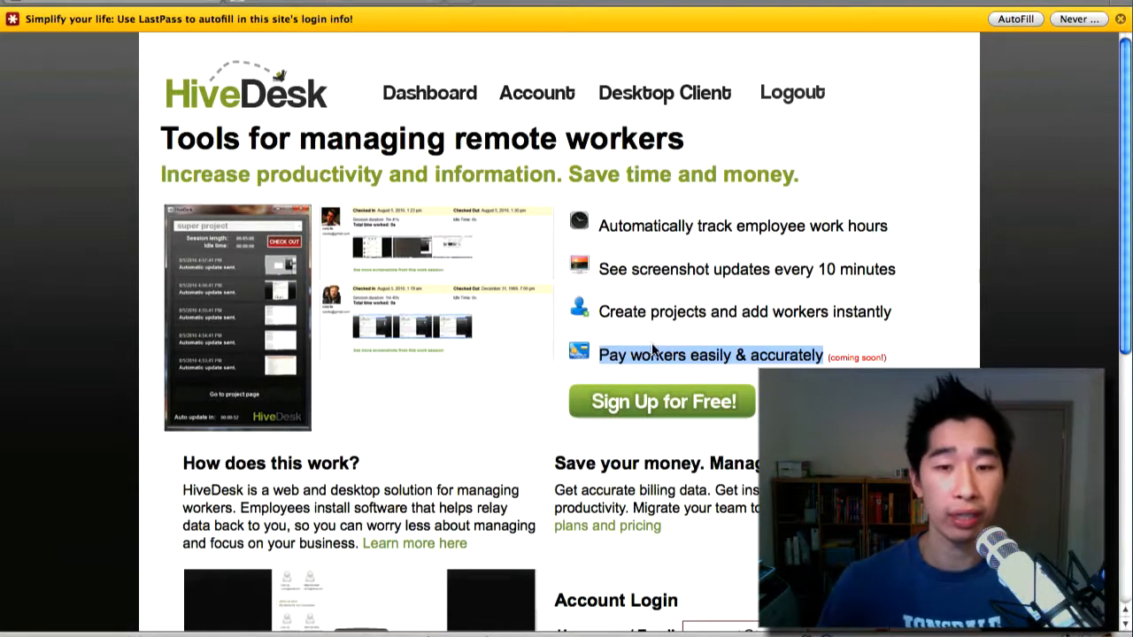
{"action": "scroll", "scroll_direction": "down", "scroll_amount": 3}
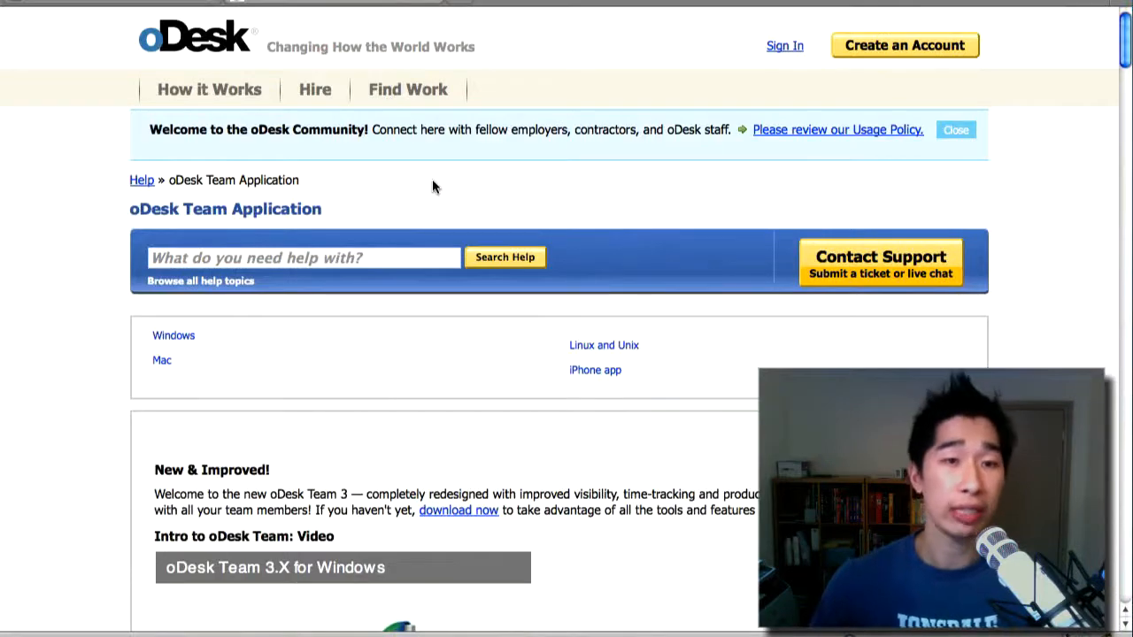
- Scroll to the Team Room, Time Tracker, Screensnap and Memo features list
{"action": "scroll", "scroll_direction": "down", "scroll_amount": 3}
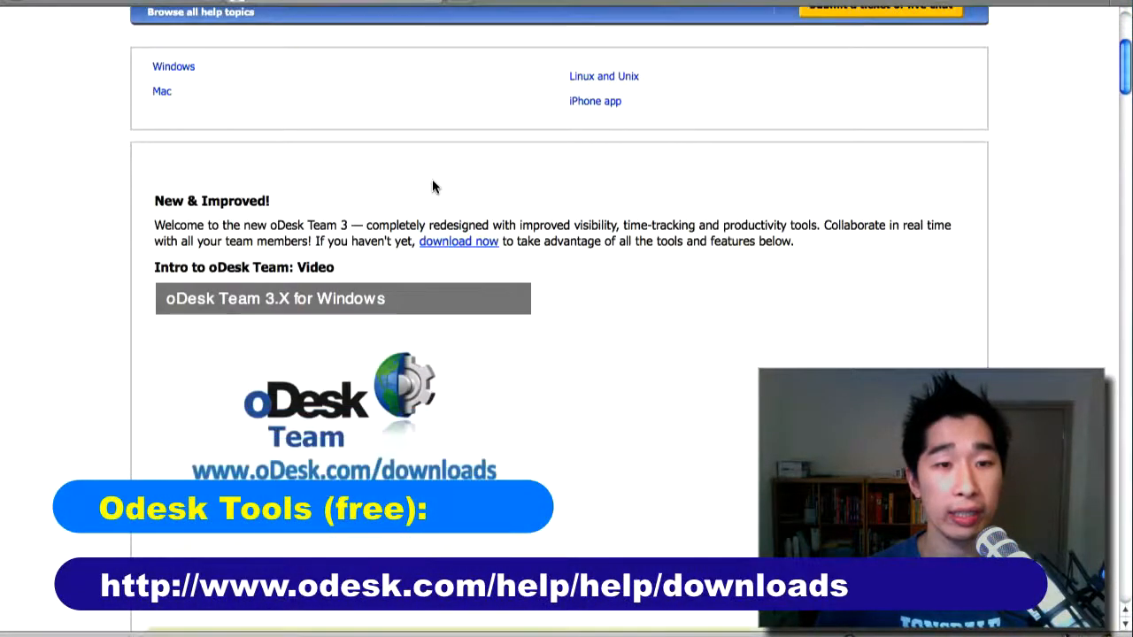
{"action": "scroll", "scroll_direction": "down", "scroll_amount": 3}
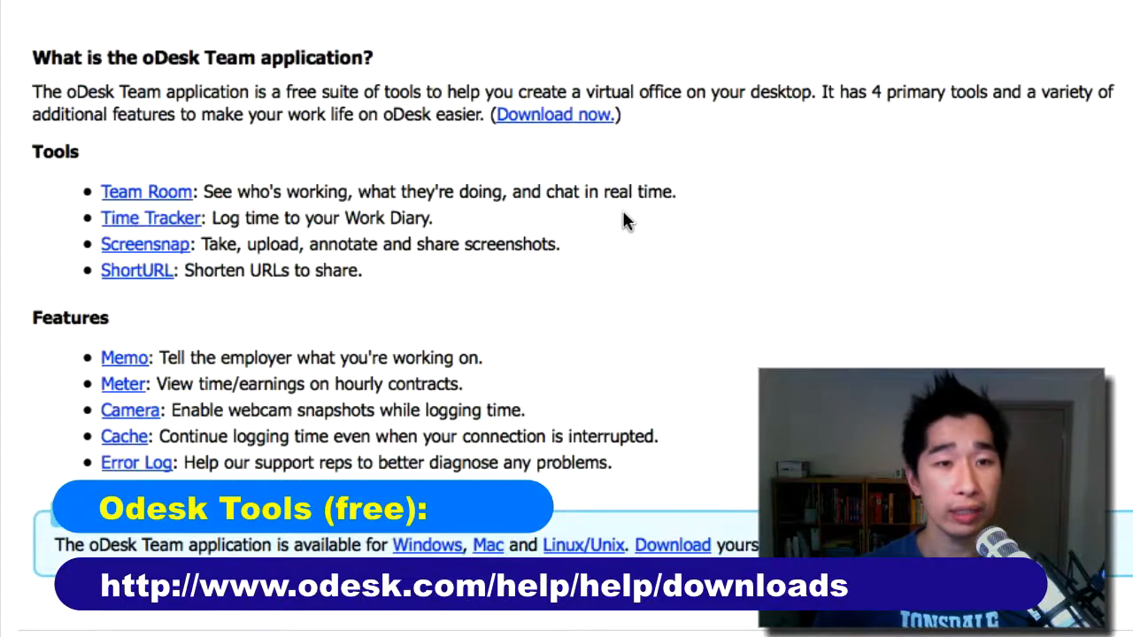
{"action": "mouse_move", "coordinate": [146, 192]}
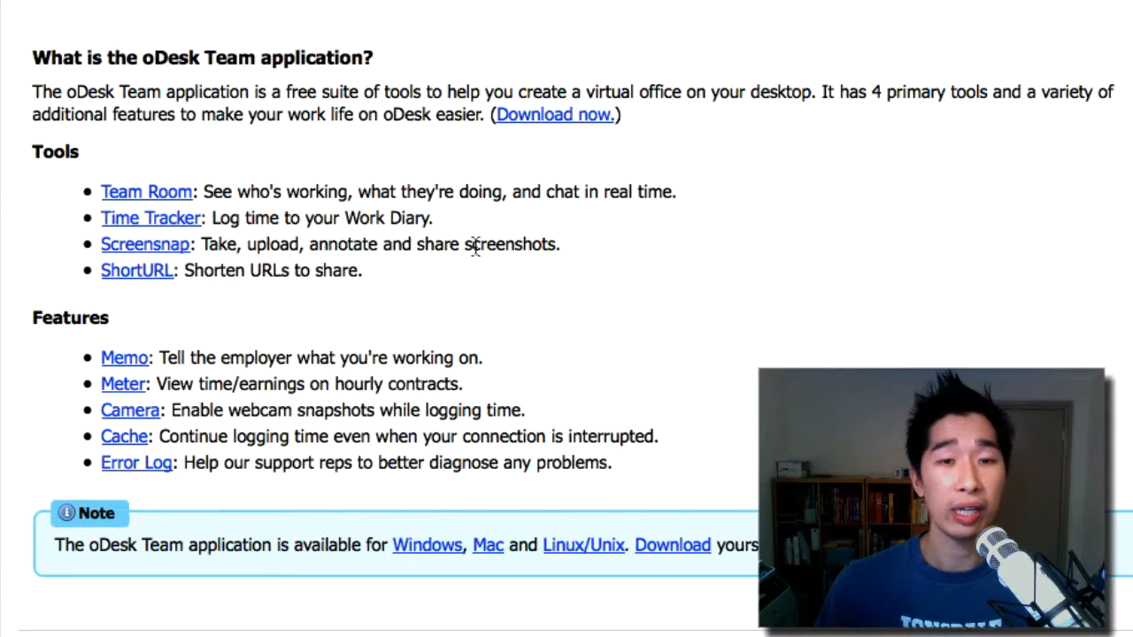
{"action": "mouse_move", "coordinate": [583, 262]}
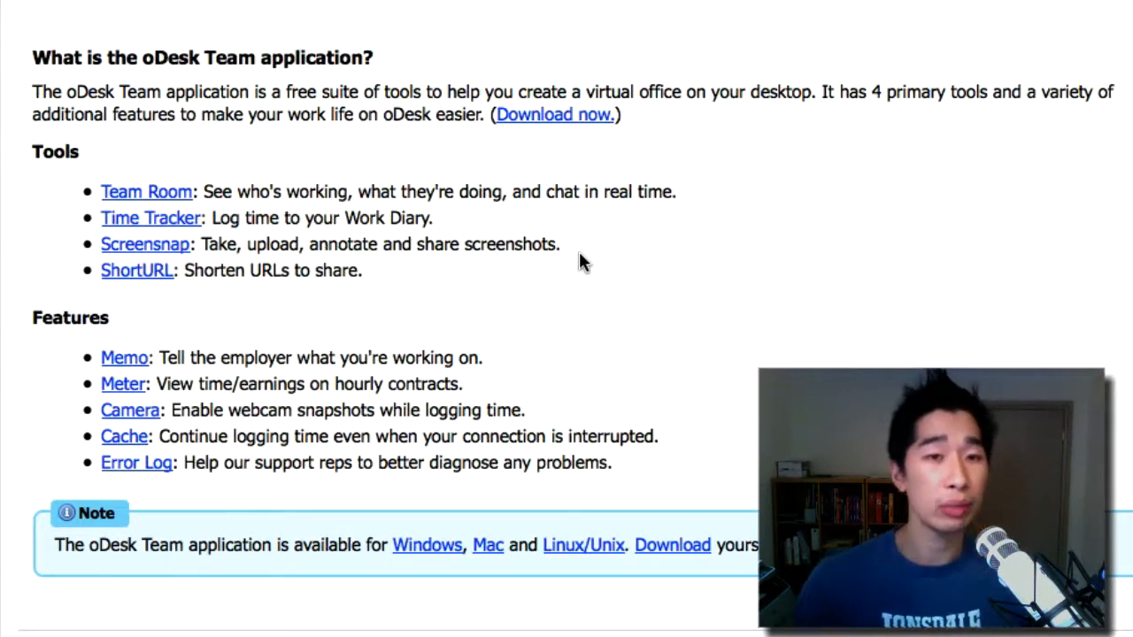